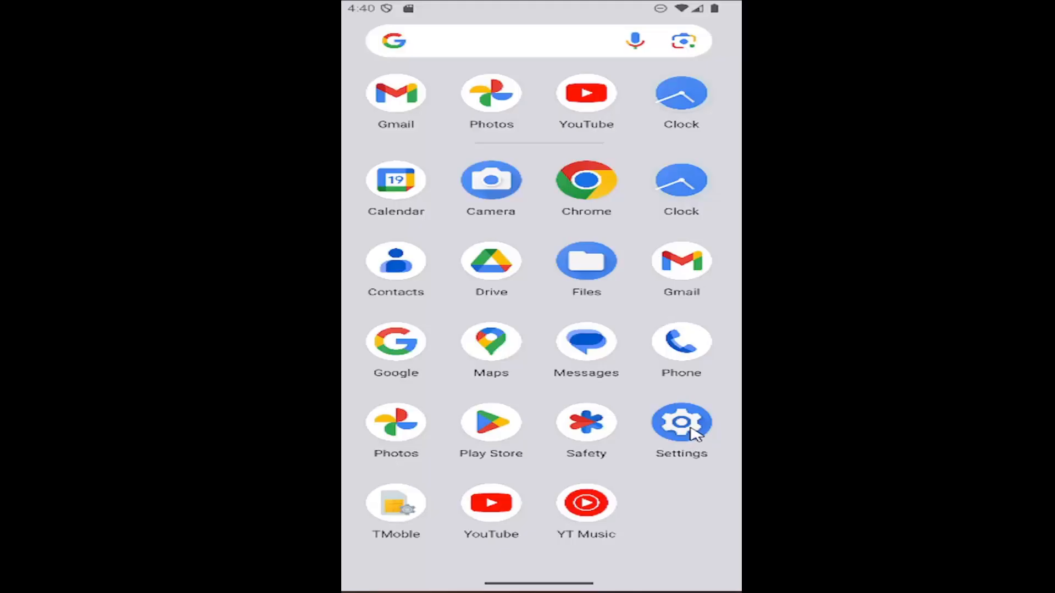
Open Settings from the app drawer and go to Sound & vibration
left_click(681, 424)
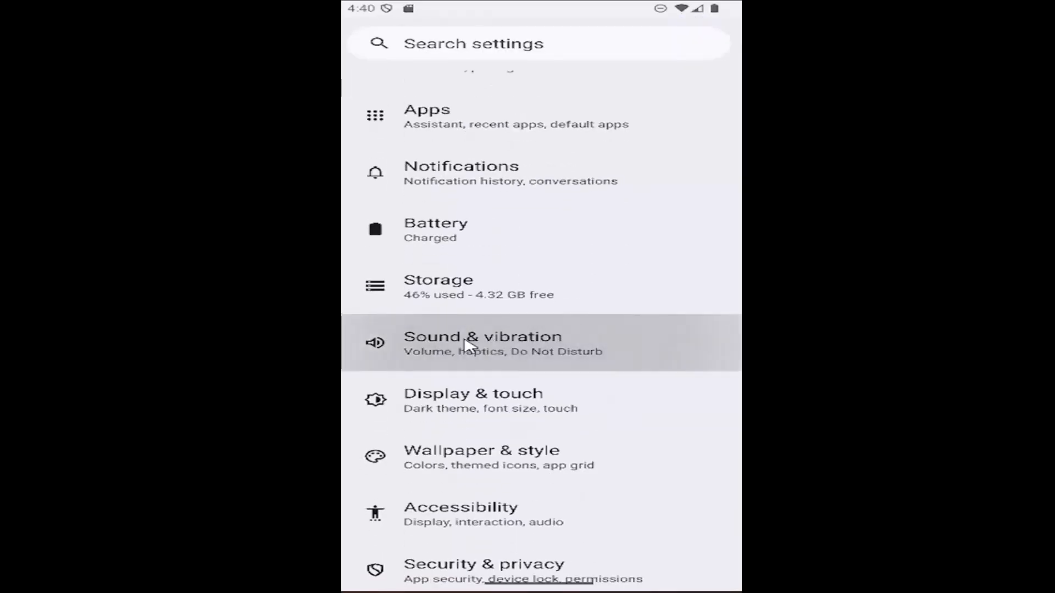
left_click(482, 343)
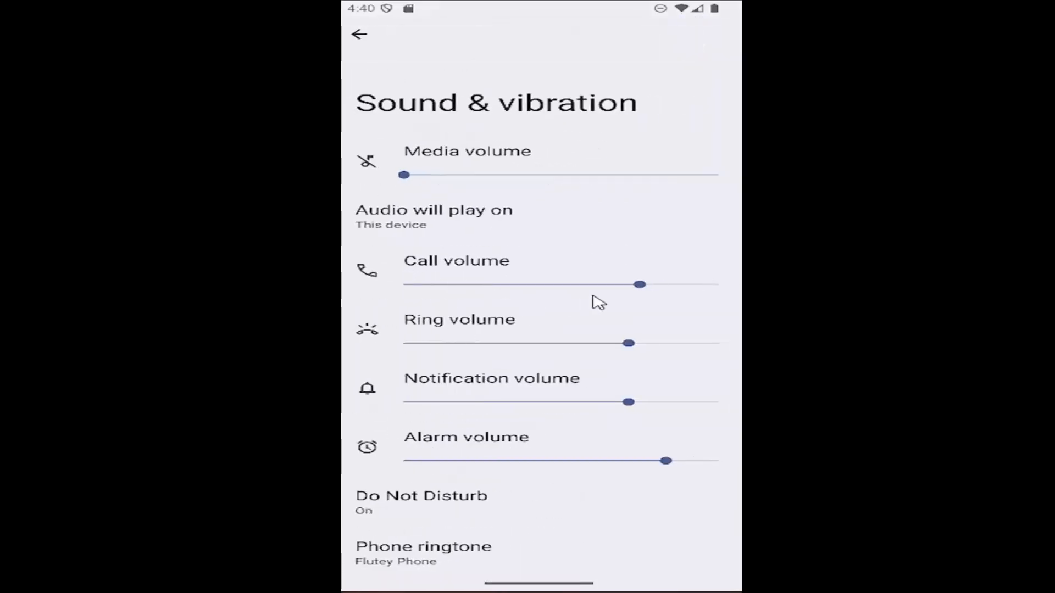
Set the Call volume slider to about halfway, then return to the main Settings list
left_click_drag(639, 284, 716, 284)
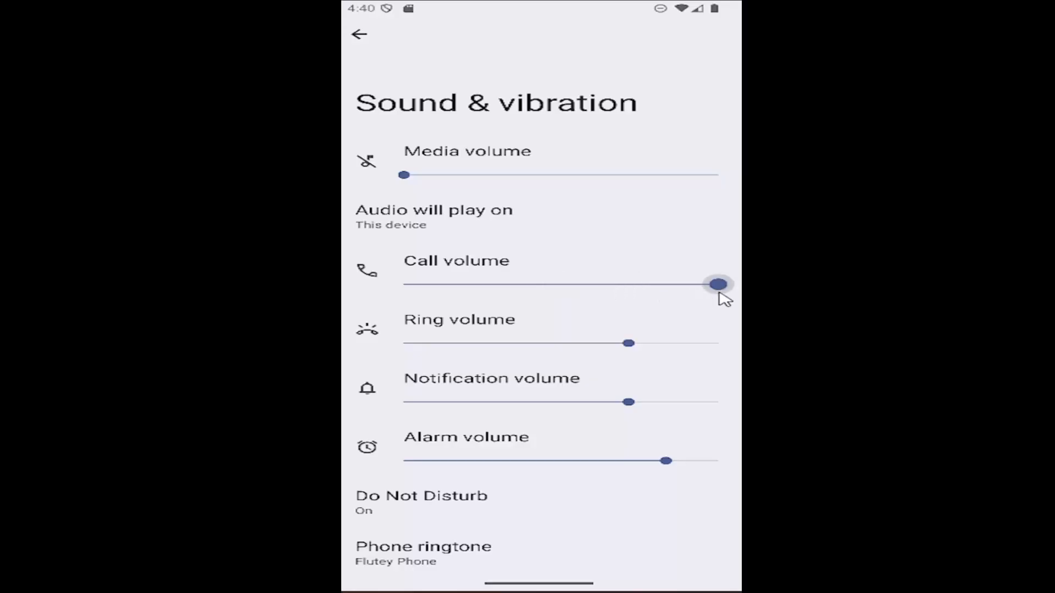
left_click_drag(716, 284, 482, 284)
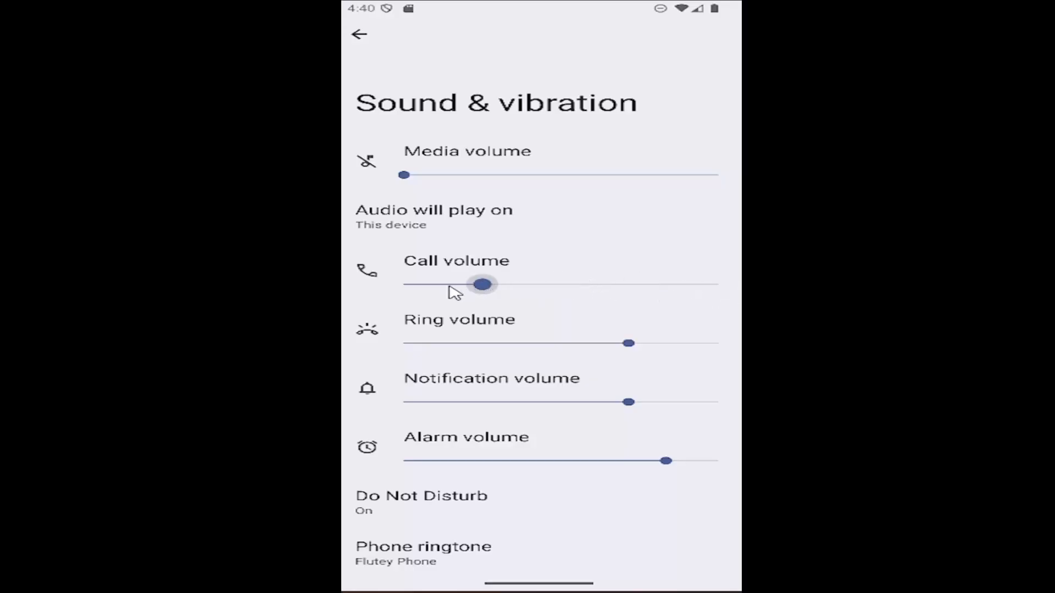
left_click_drag(481, 284, 562, 284)
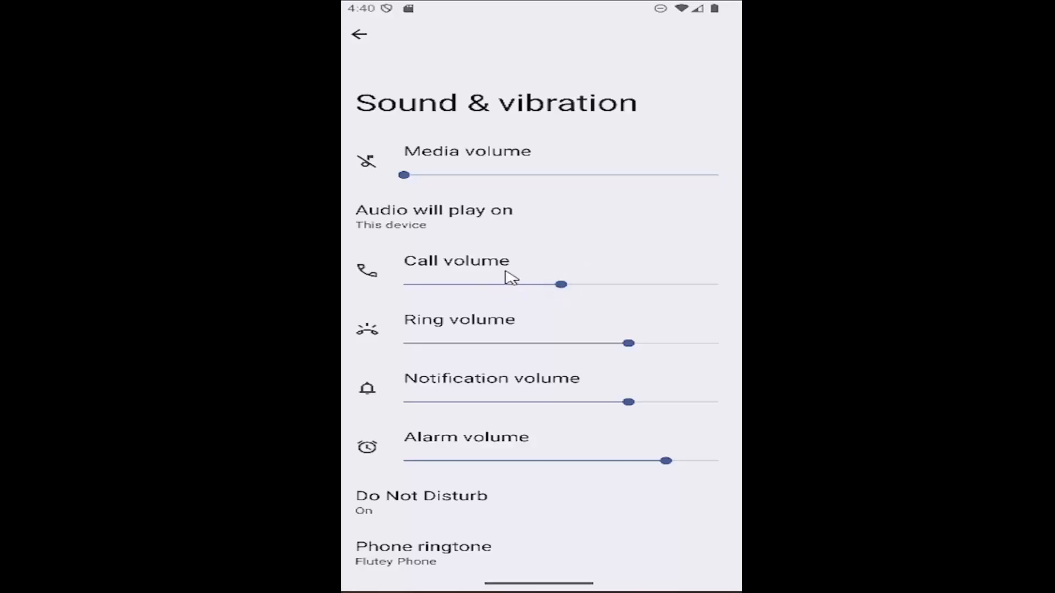
mouse_move(537, 289)
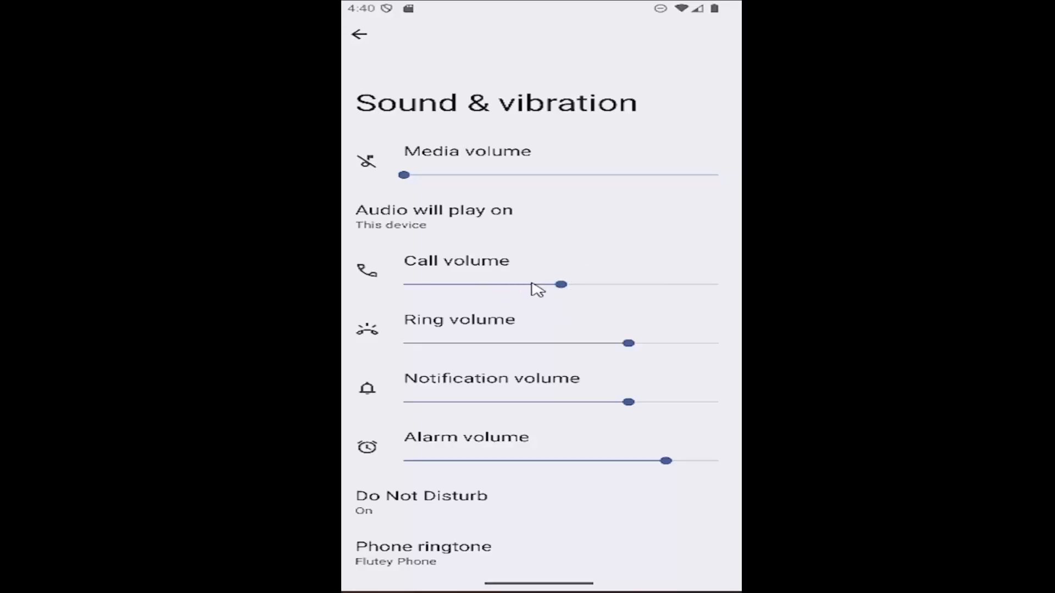
left_click(358, 34)
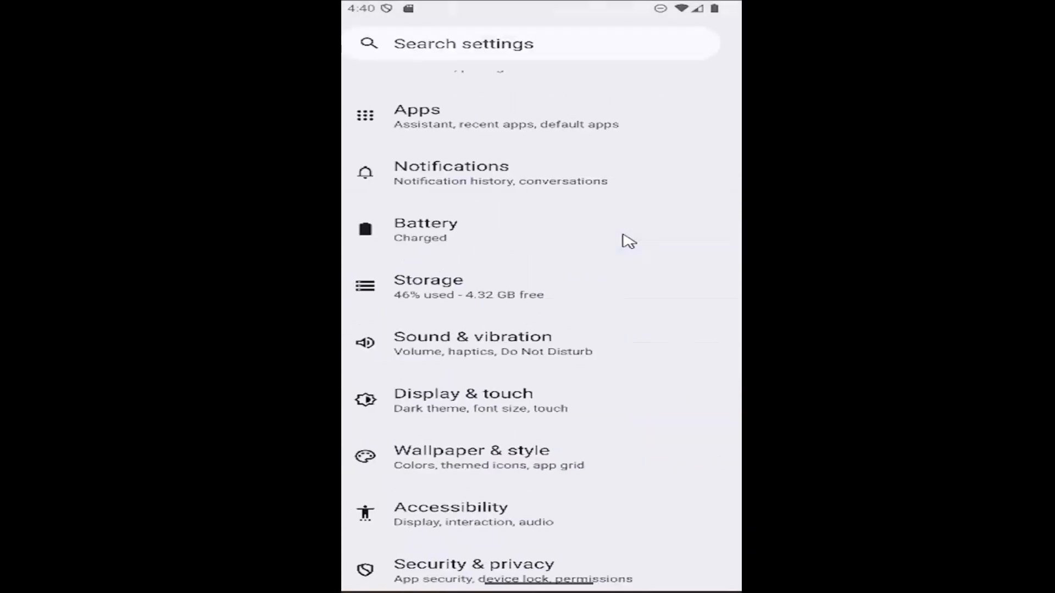